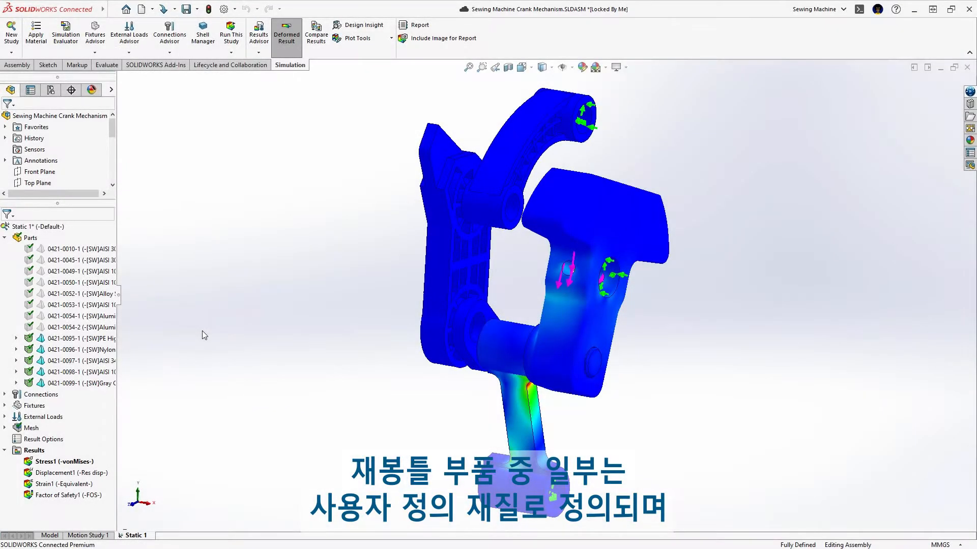
# - Review part 0421-0097-1's material, AISI 347 Annealed Stainless Steel from the Sewing Machine Materials library
pyautogui.rightClick(81, 445)
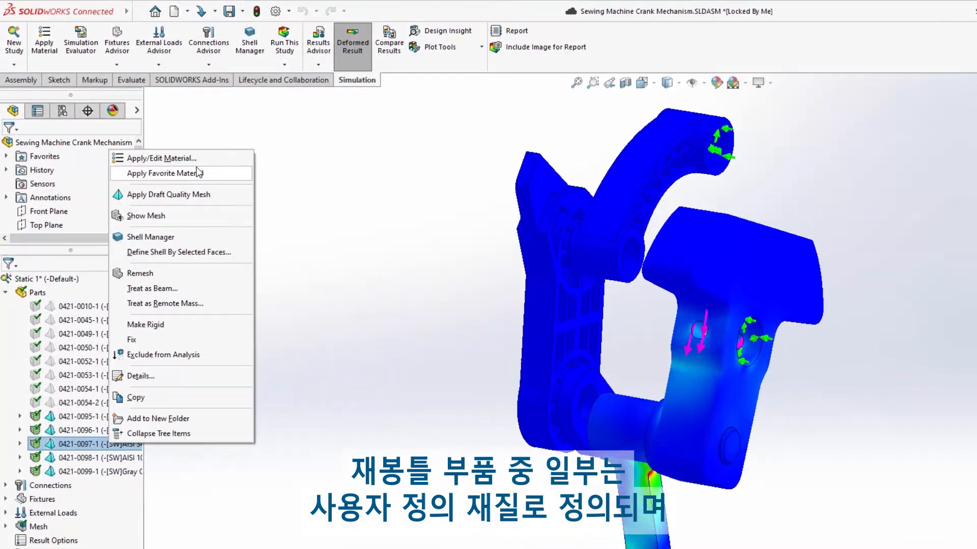
pyautogui.click(163, 157)
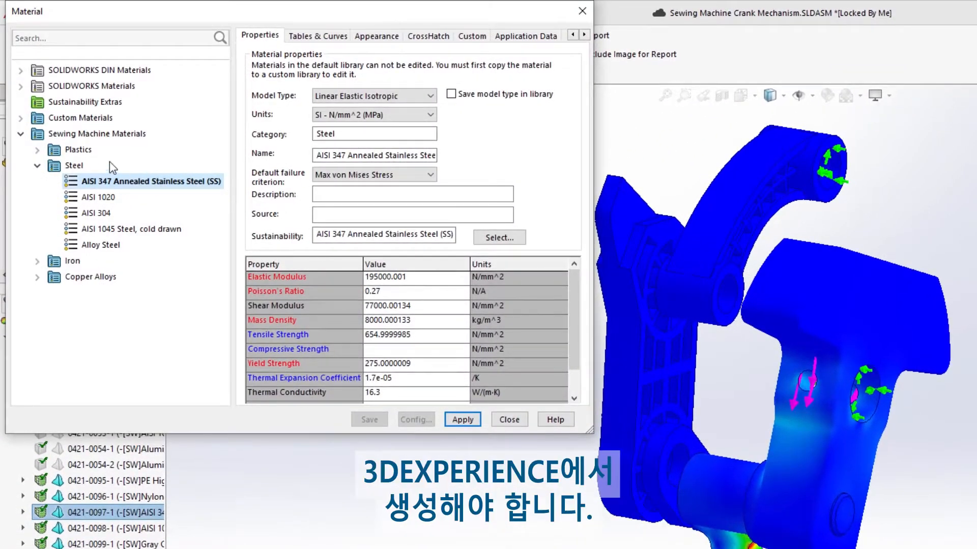
pyautogui.click(36, 293)
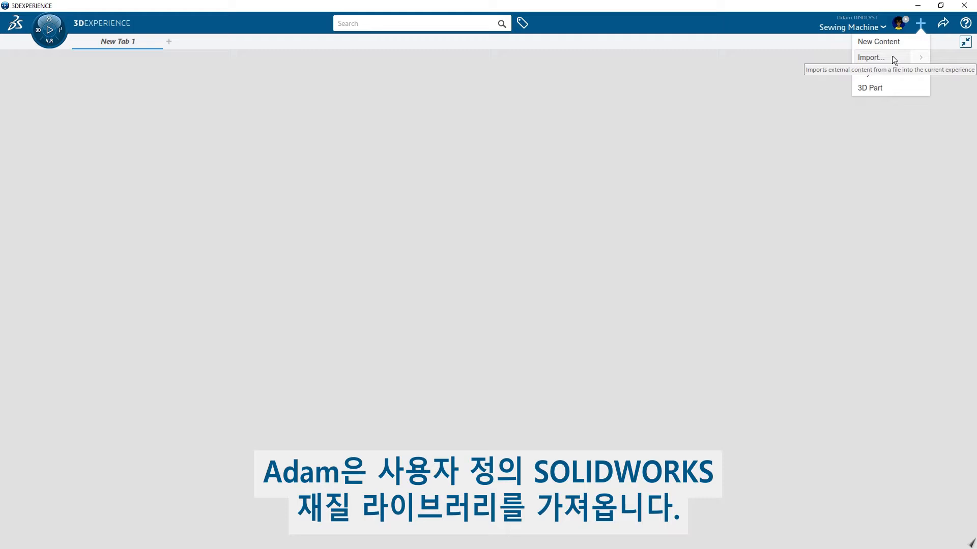
# - Import the Sewing Machine Materials.sldmat SOLIDWORKS material library into the 3DEXPERIENCE session
pyautogui.click(871, 57)
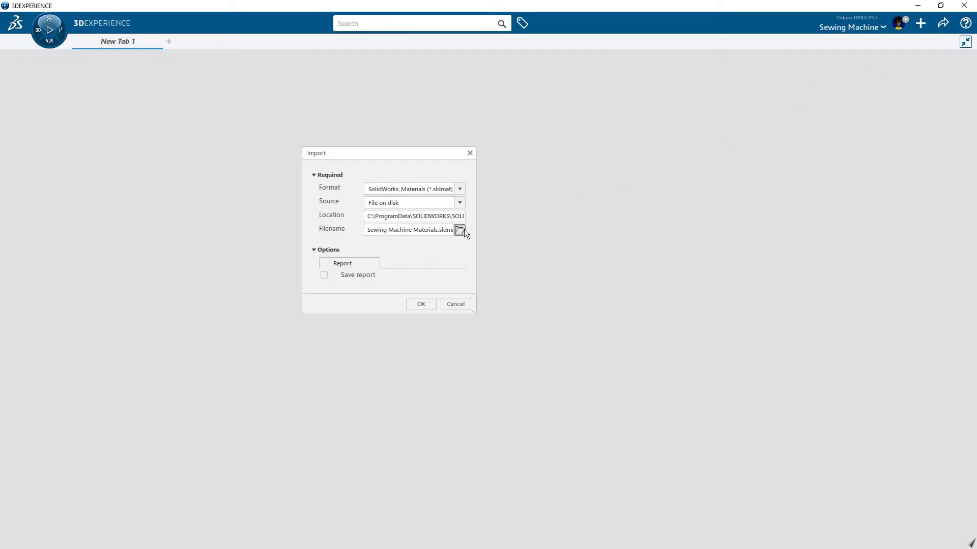
pyautogui.click(460, 229)
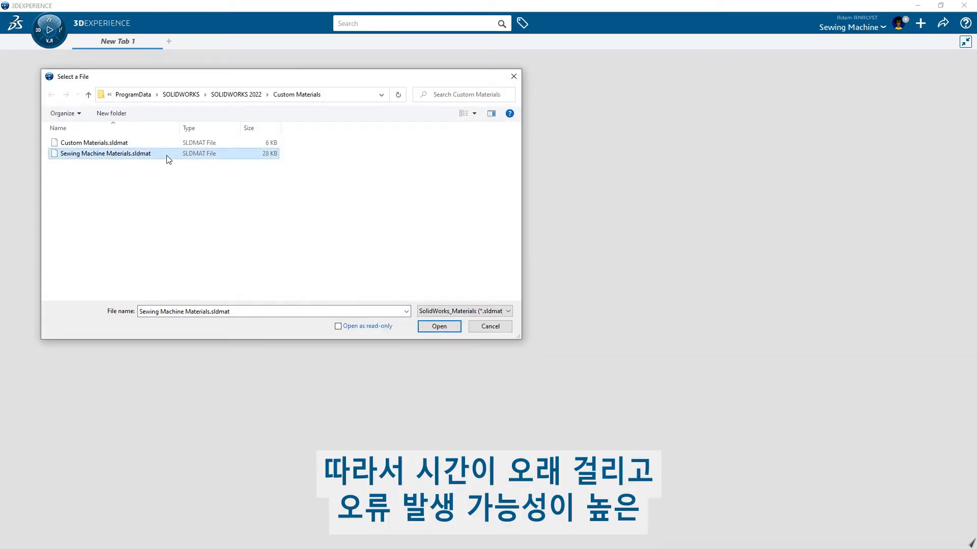
pyautogui.click(438, 326)
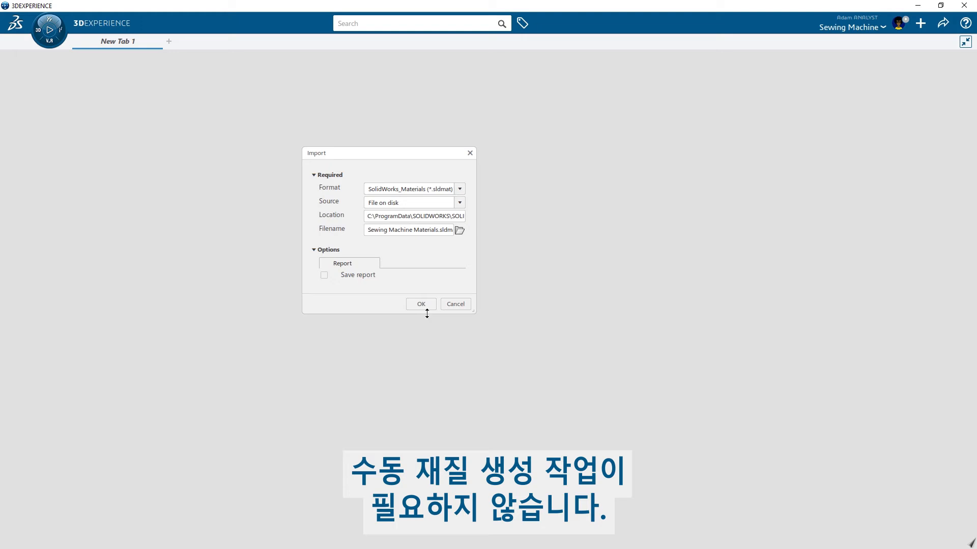
pyautogui.click(420, 304)
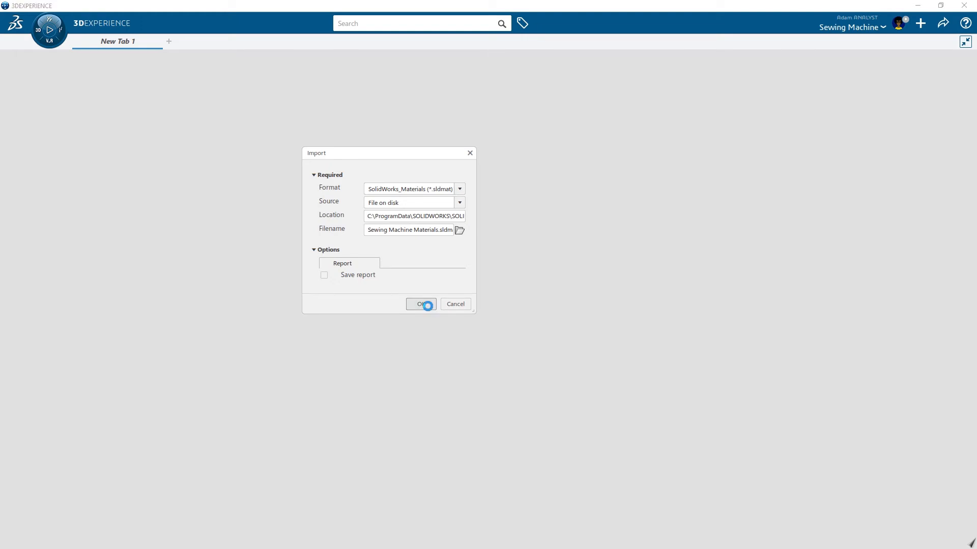
# - Dismiss the import report and inspect Alloy Steel's simulation domain, expanding its Damage behaviors
pyautogui.click(420, 304)
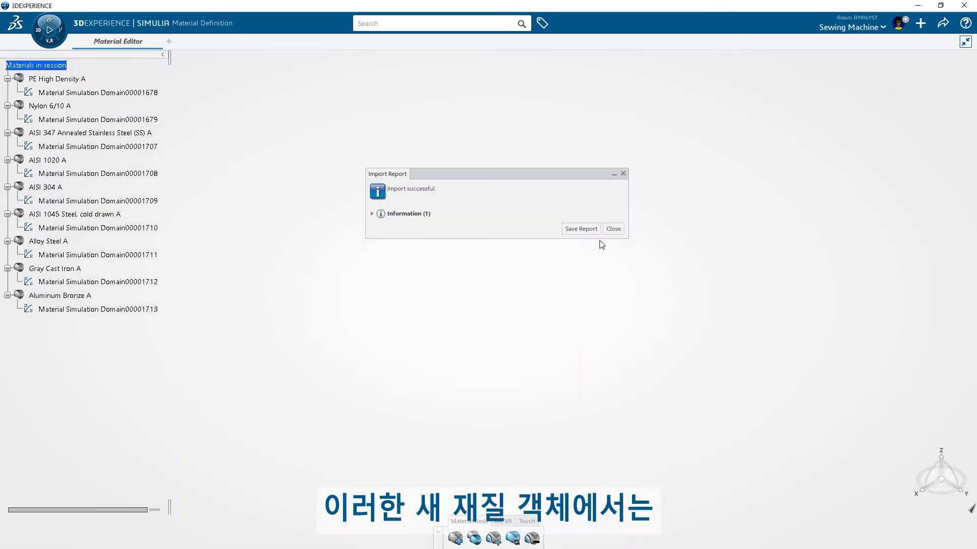
pyautogui.click(612, 229)
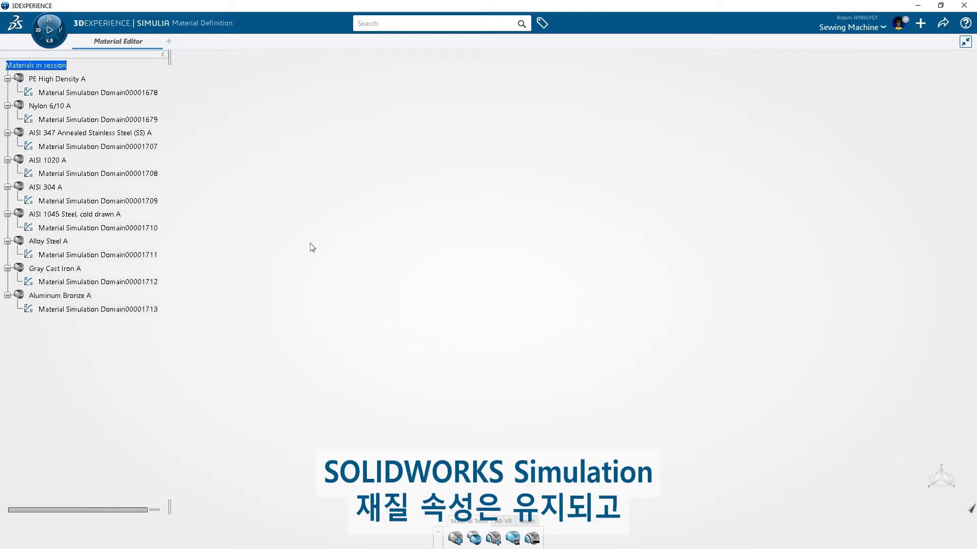
pyautogui.doubleClick(96, 254)
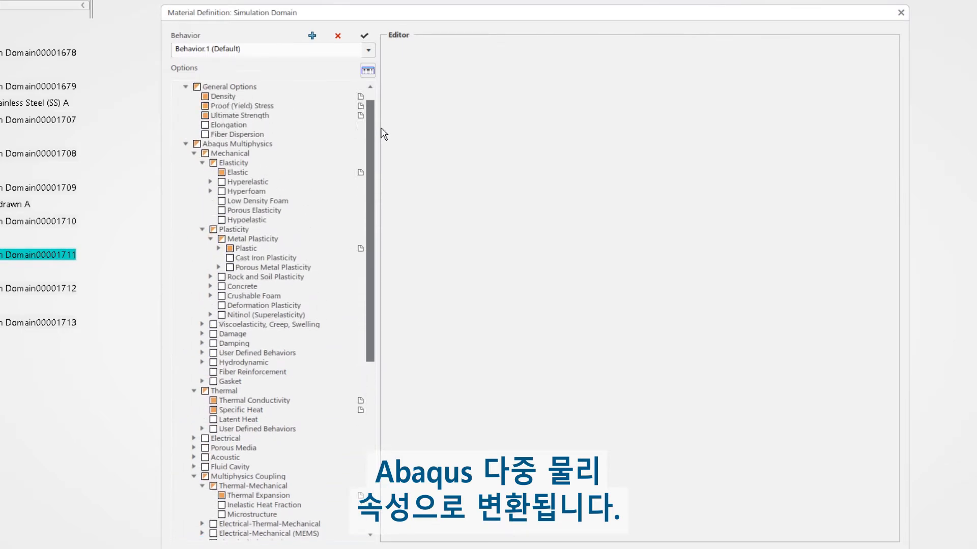
pyautogui.click(203, 342)
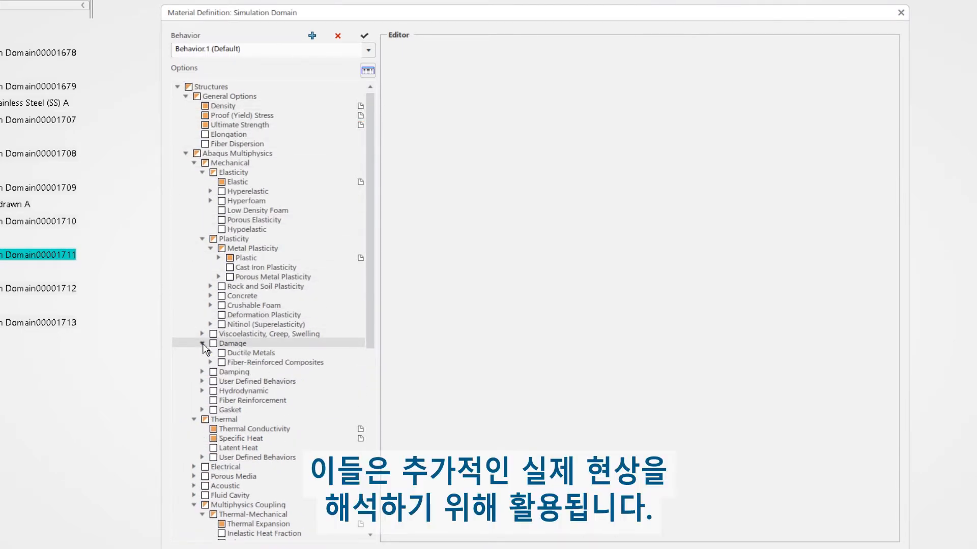
pyautogui.click(219, 362)
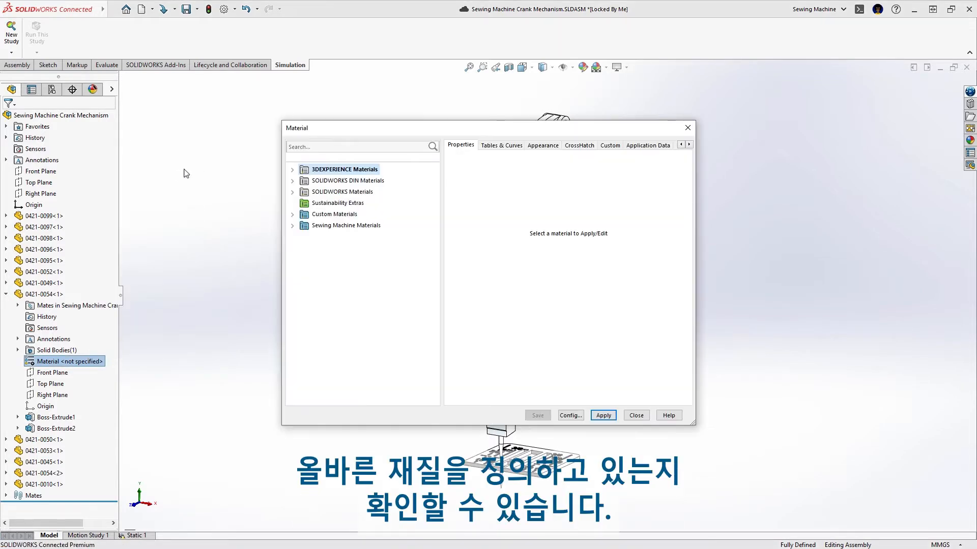
# - Search the SOLIDWORKS material libraries for 'alum' to list aluminium matches such as Aluminum Bronze
pyautogui.write('alum')
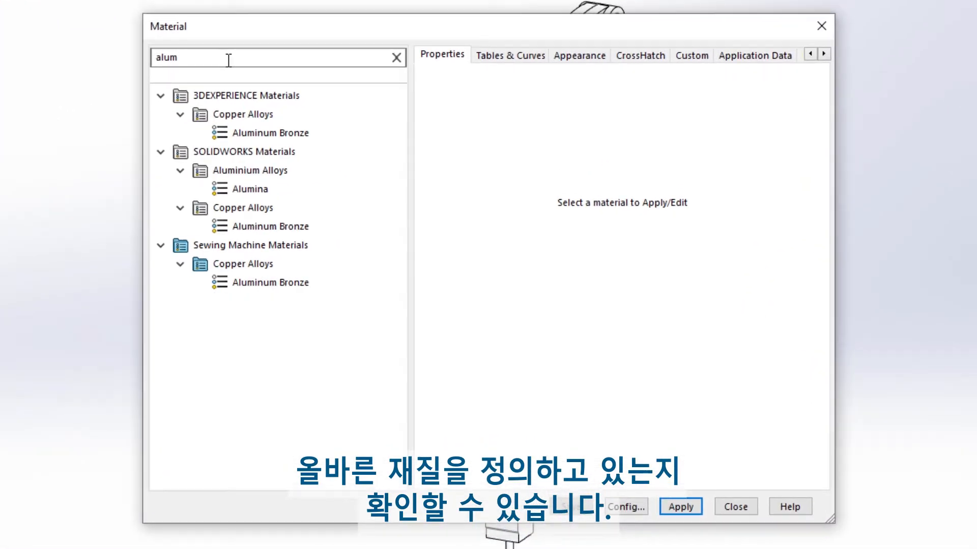
pyautogui.click(270, 132)
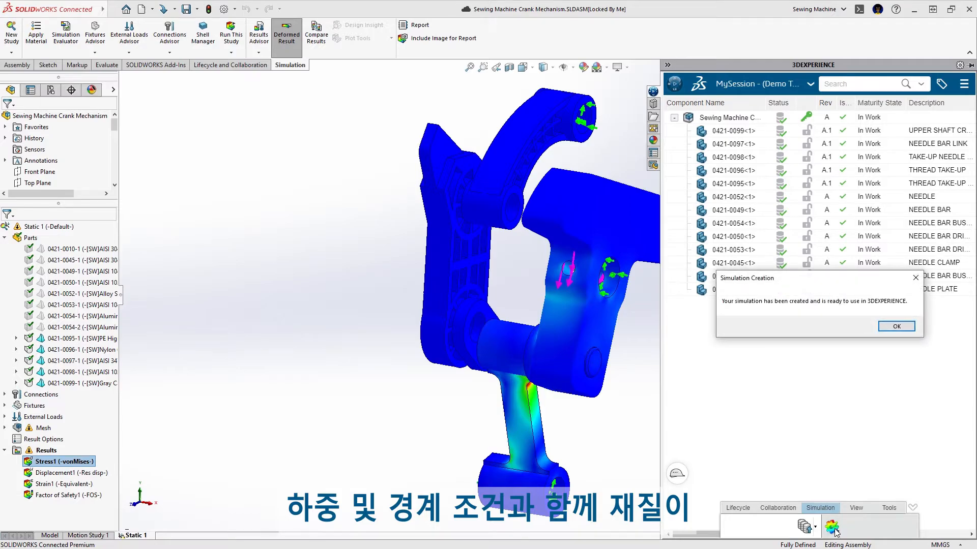
# - Create a Mechanical Scenario that transfers the SOLIDWORKS Static 1 study
pyautogui.click(895, 326)
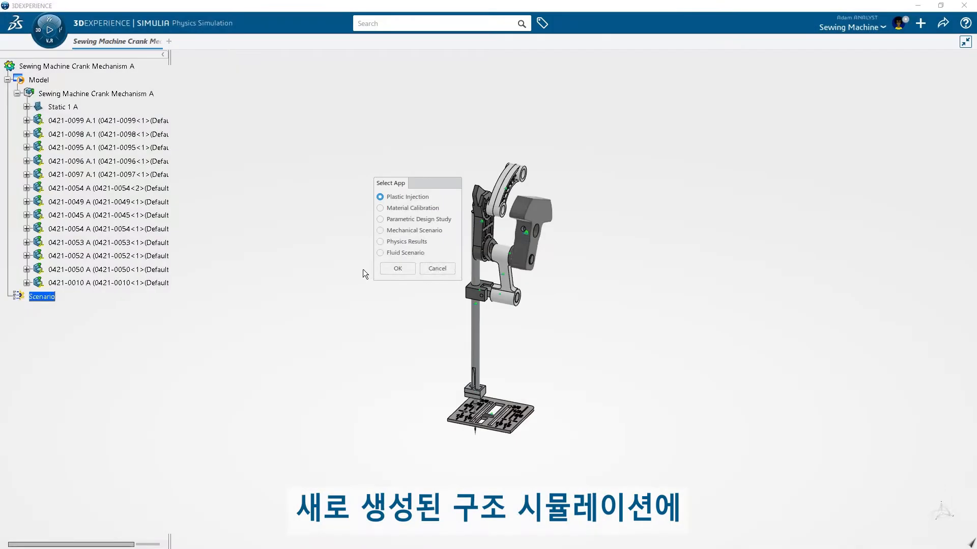
pyautogui.click(397, 268)
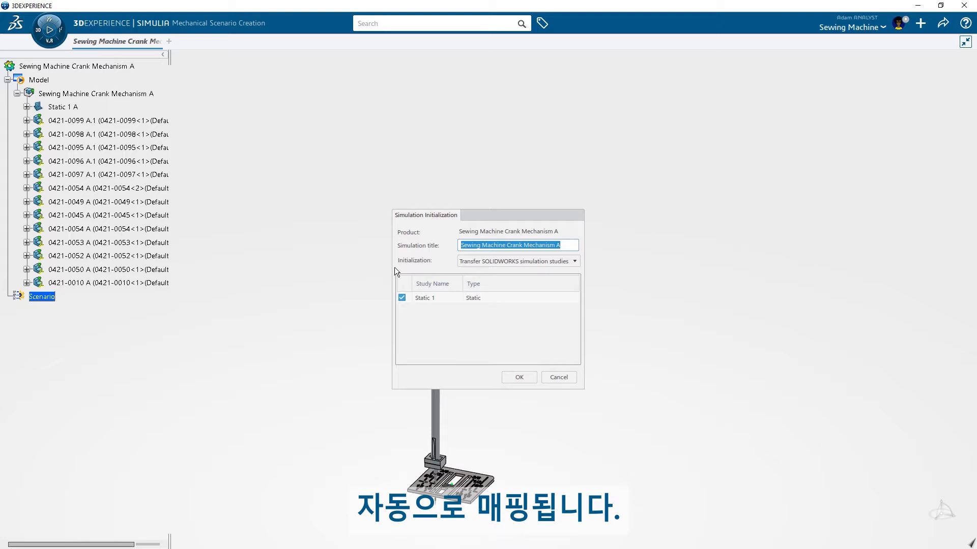
pyautogui.click(518, 376)
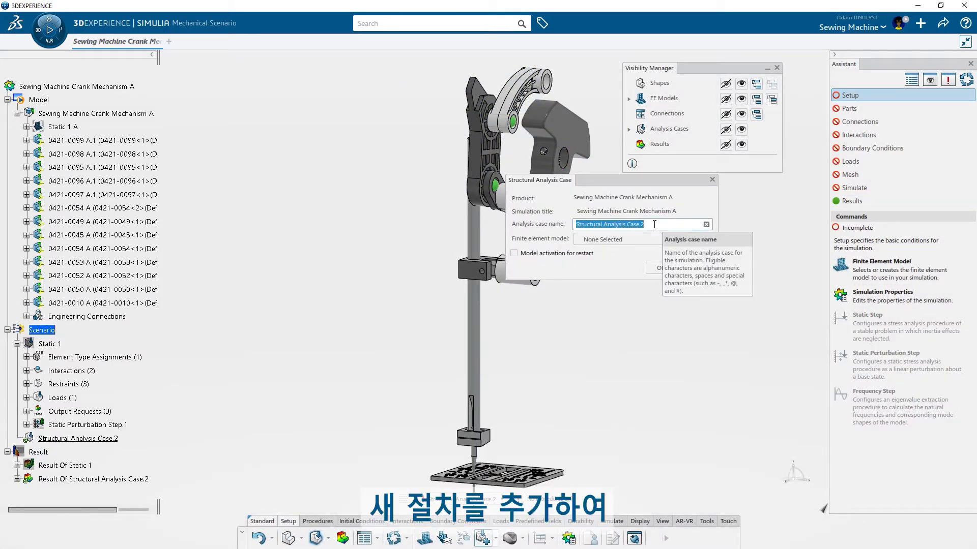
# - Add analysis case 'Break' and set the run to Cloud on 8 cores with Static 1 excluded
pyautogui.write('Break')
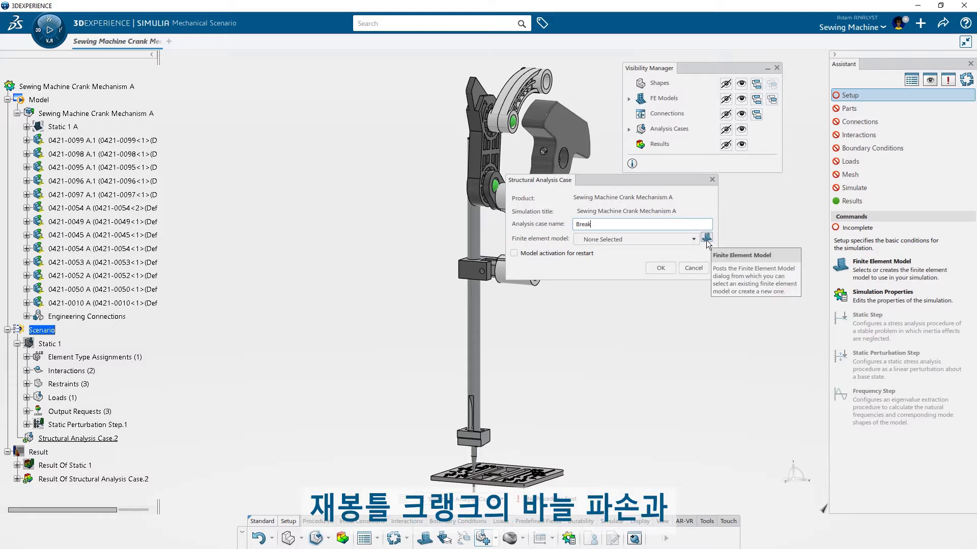
pyautogui.click(705, 238)
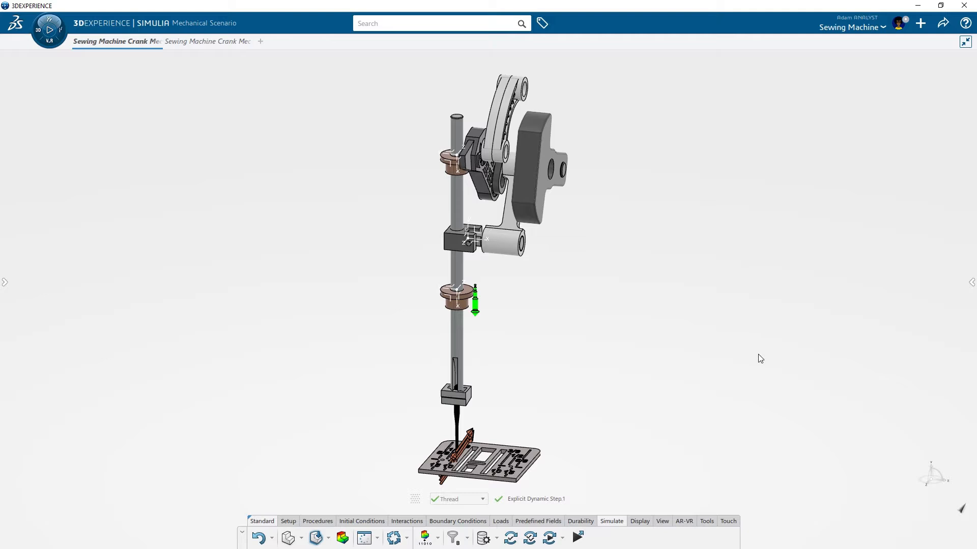
pyautogui.click(576, 537)
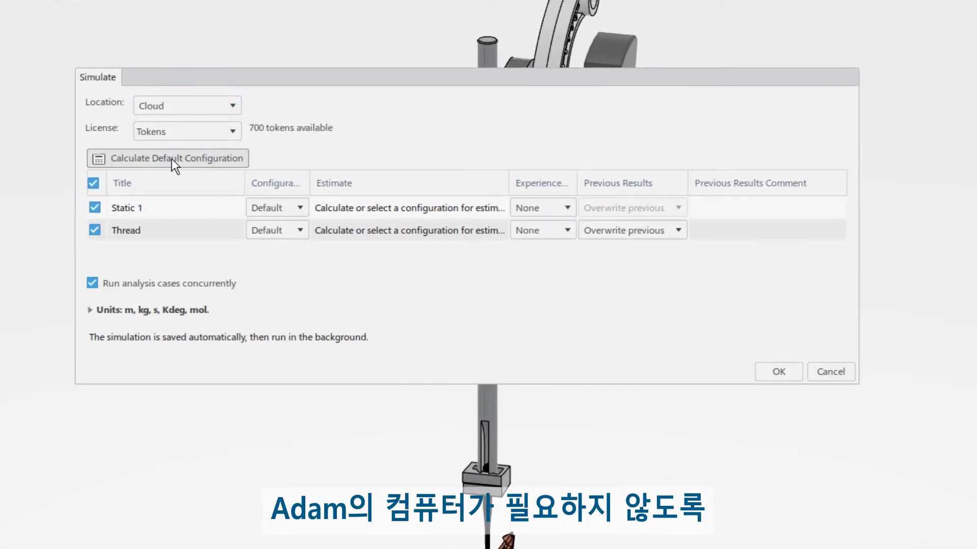
pyautogui.click(277, 230)
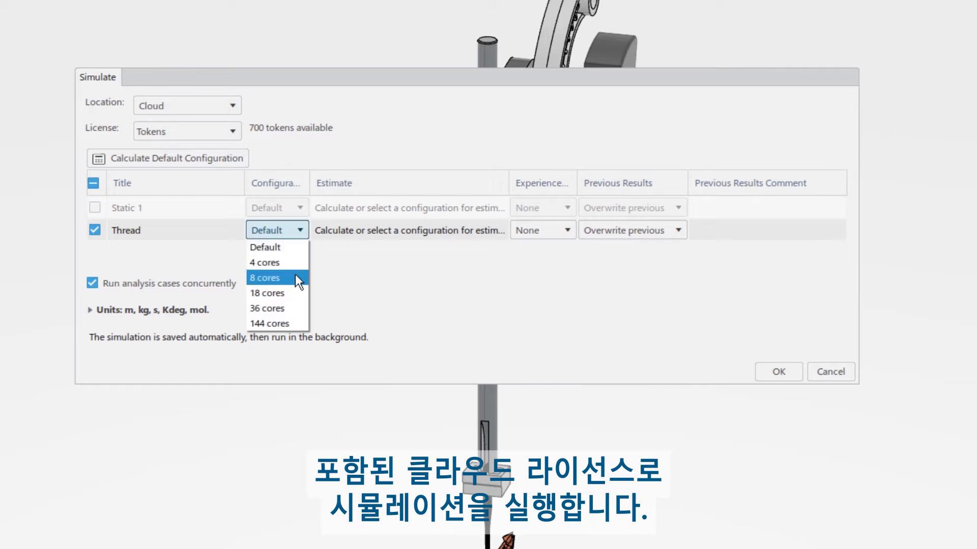
pyautogui.click(264, 278)
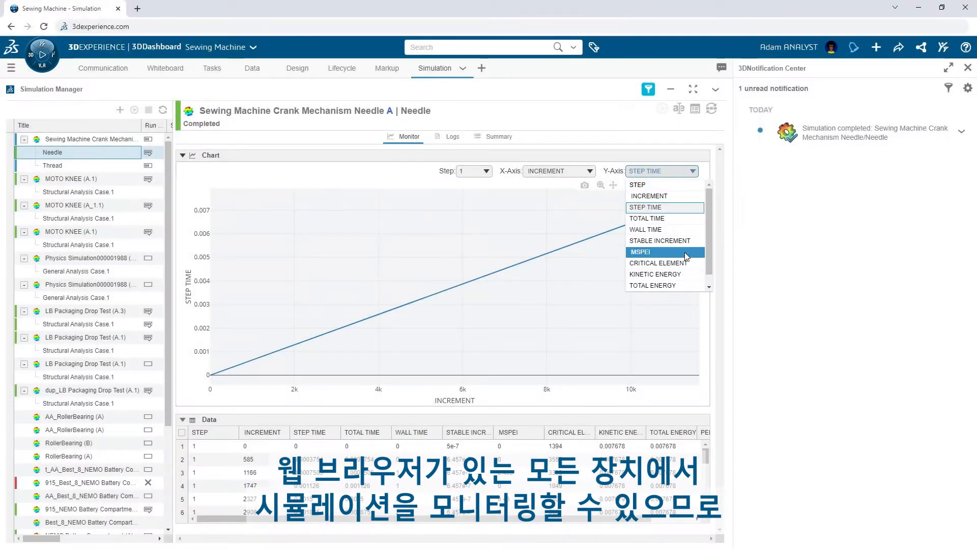
# - Plot MSPEI against increment, then name D1@Fillet1 as parameter W_Fillet in SOLIDWORKS
pyautogui.click(654, 274)
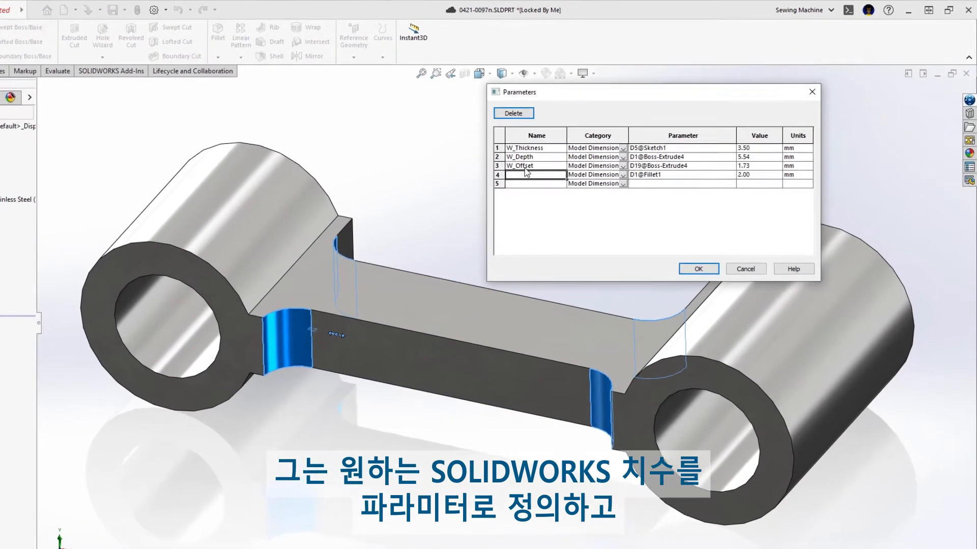
pyautogui.write('W_Fillet')
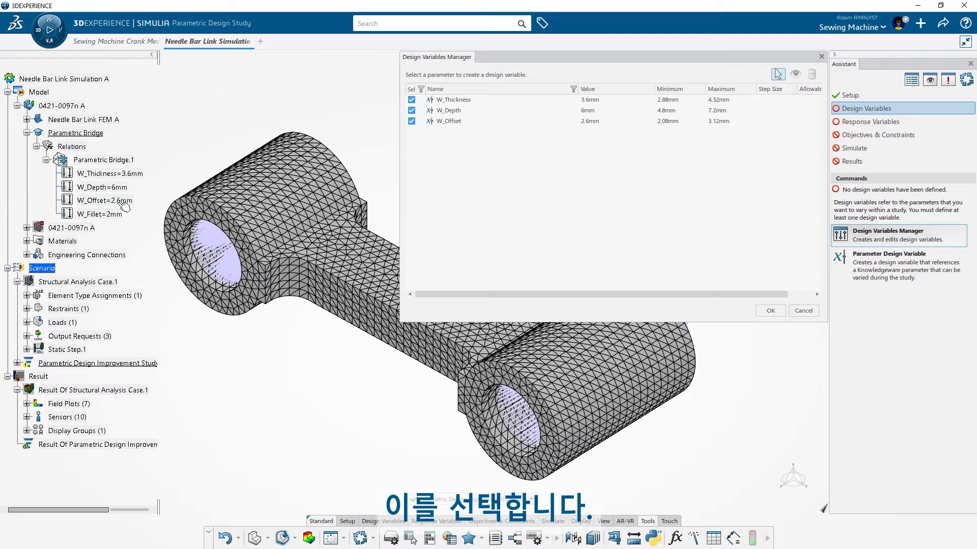
# - Create design variables W_Thickness, W_Depth and W_Offset with min/max bounds in the Design Variables Manager
pyautogui.click(869, 121)
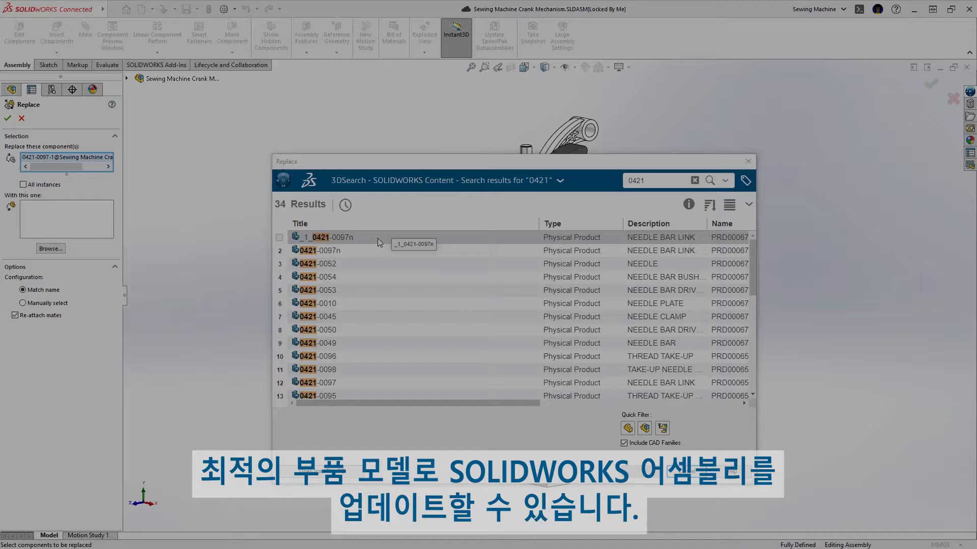
# - Replace the crank link with the optimized _1_0421-0097n part found by searching 0421
pyautogui.doubleClick(327, 237)
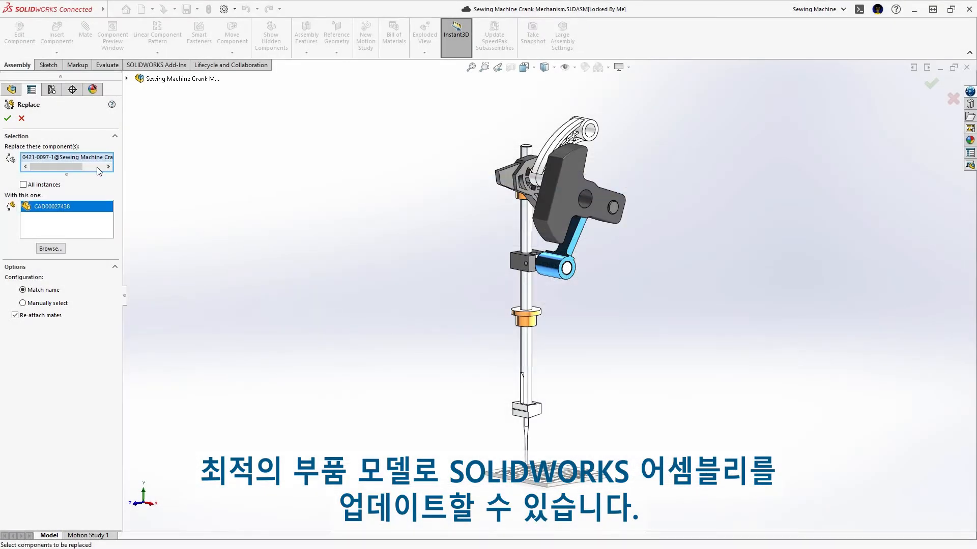
pyautogui.click(7, 118)
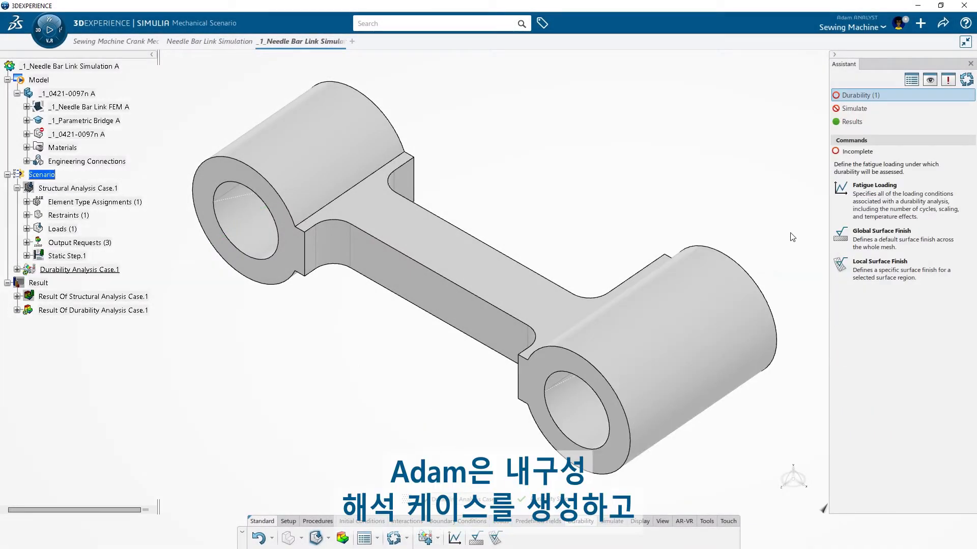
# - Add a Local Surface Finish of Juvinall fine ground or commercially polished quality to the durability case
pyautogui.click(874, 185)
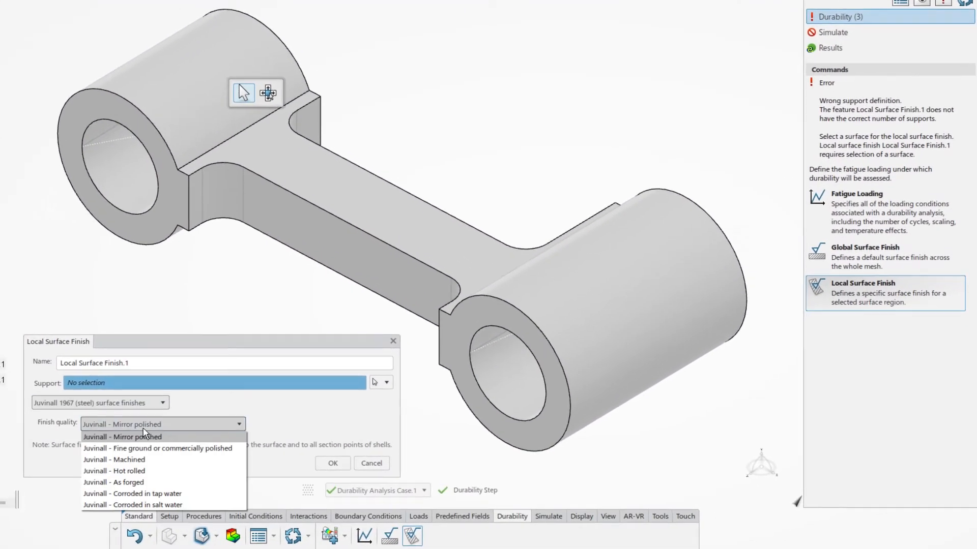
pyautogui.click(158, 447)
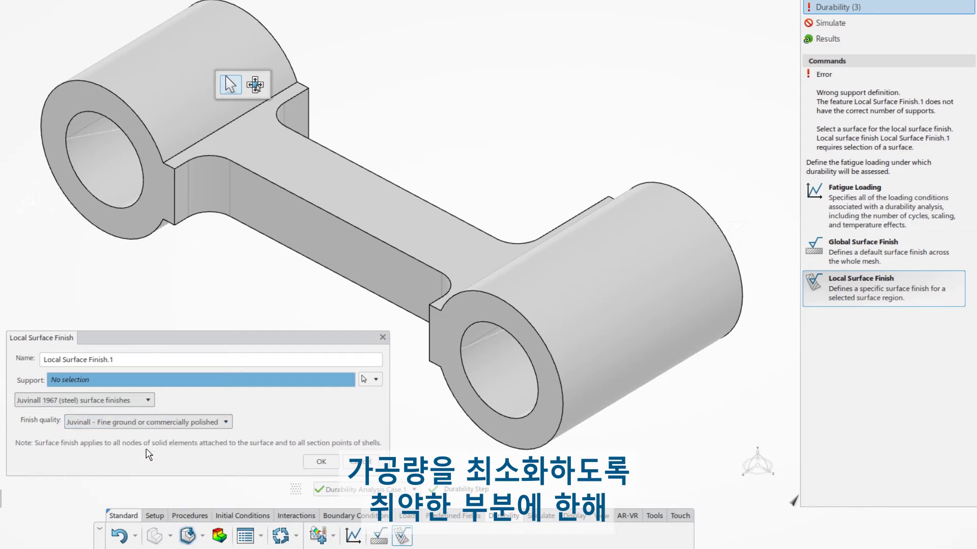
pyautogui.click(211, 184)
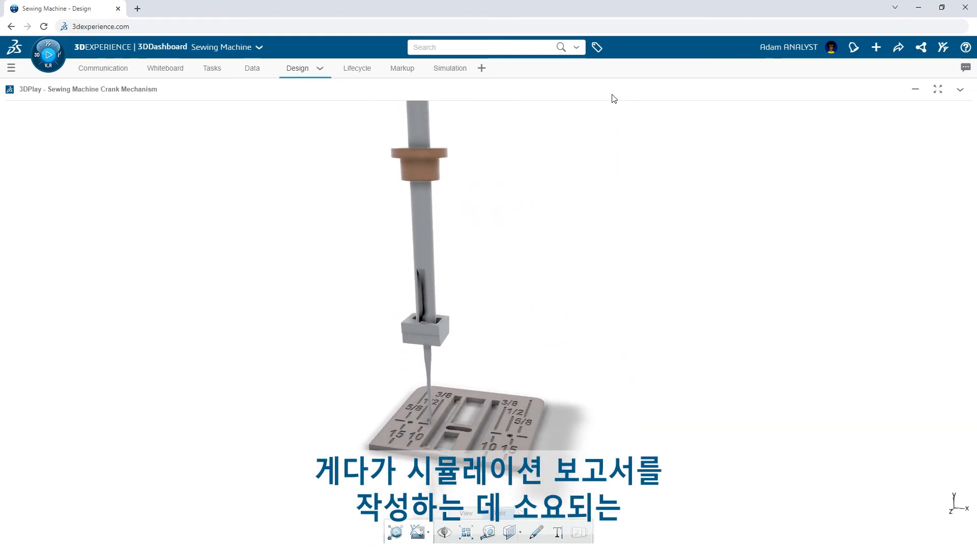
# - Search the platform for 'crank' and open the needle bar link durability result
pyautogui.write('crank')
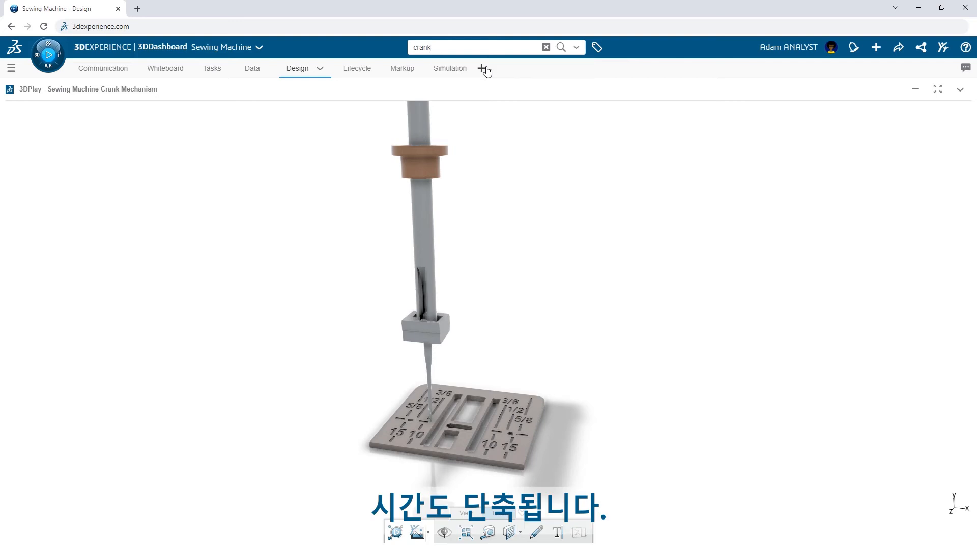
pyautogui.click(559, 47)
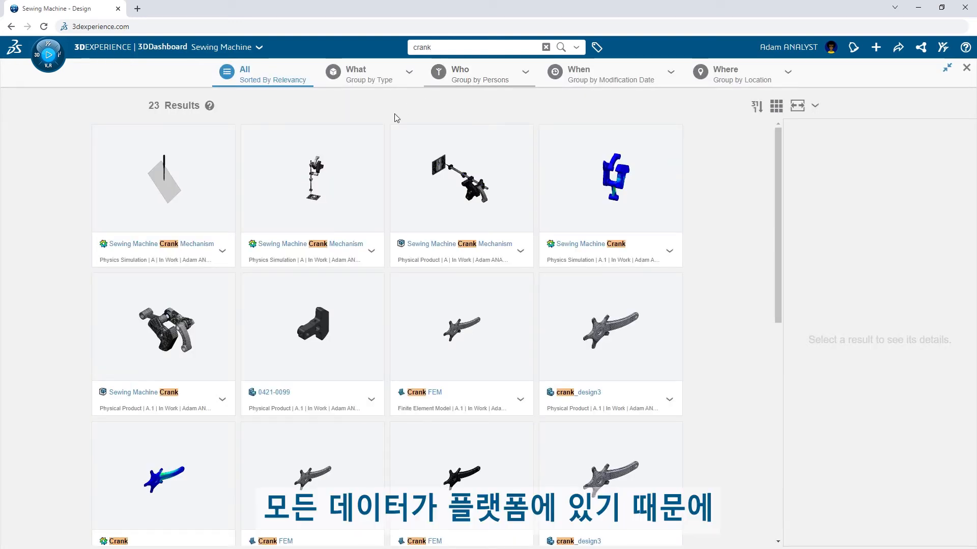
pyautogui.click(609, 179)
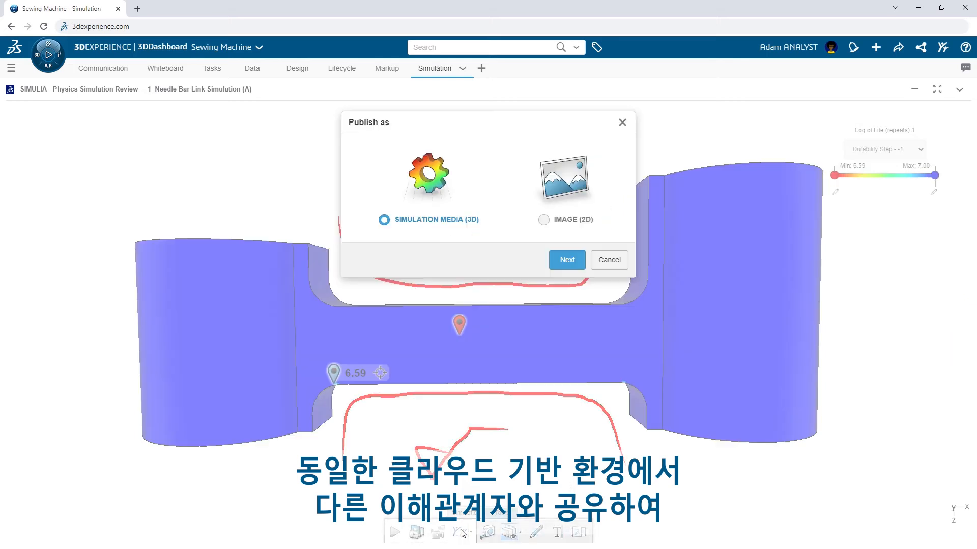
# - Continue publishing as 3D simulation media and address it as a conversation
pyautogui.click(567, 259)
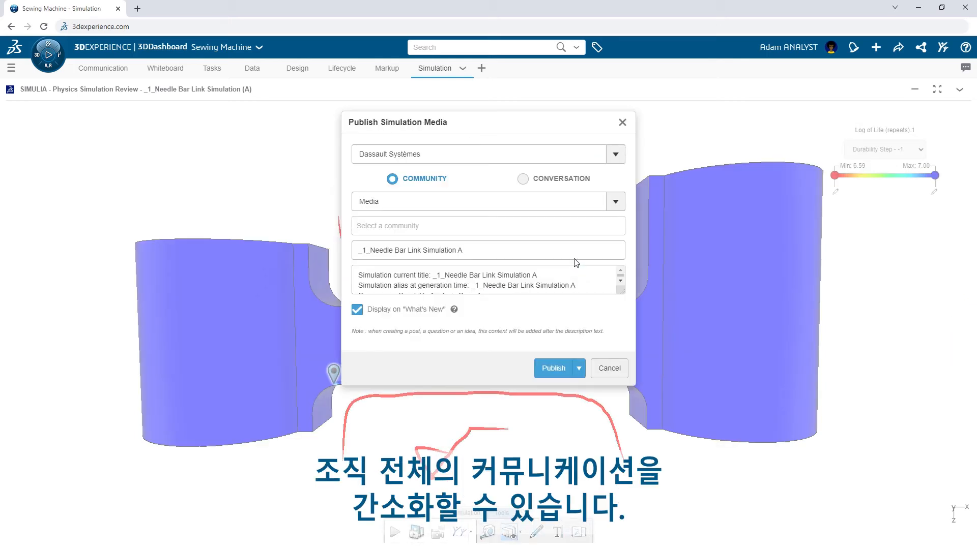
pyautogui.click(521, 179)
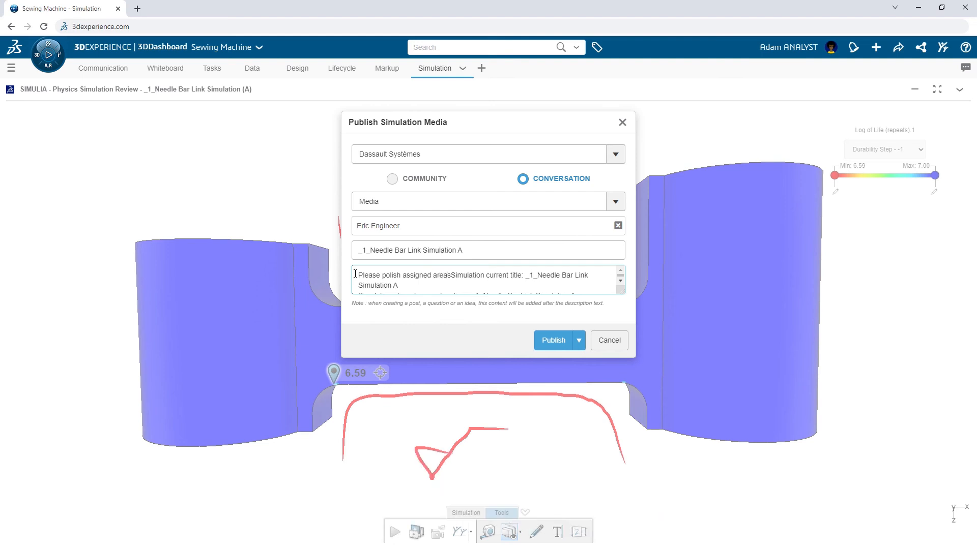